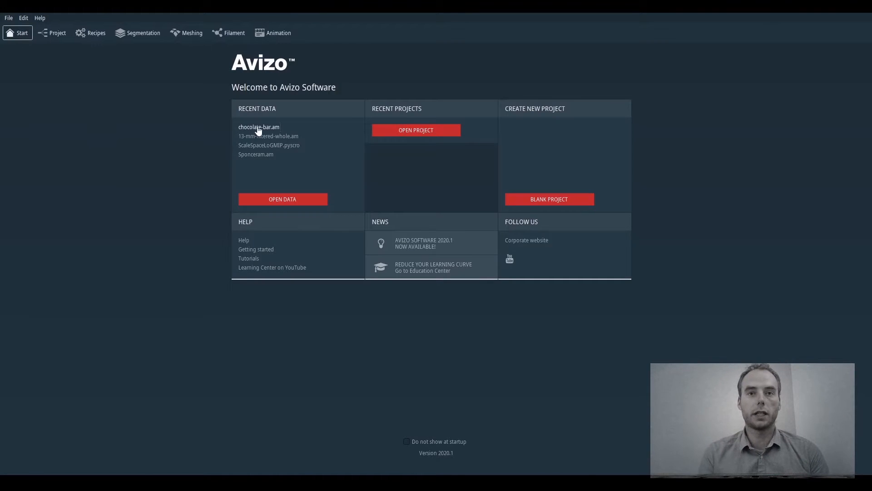
- Load chocolate-bar.am from Recent Data and attach an Interactive Top-Hat module to it
{"action": "double_click", "coordinate": [259, 126]}
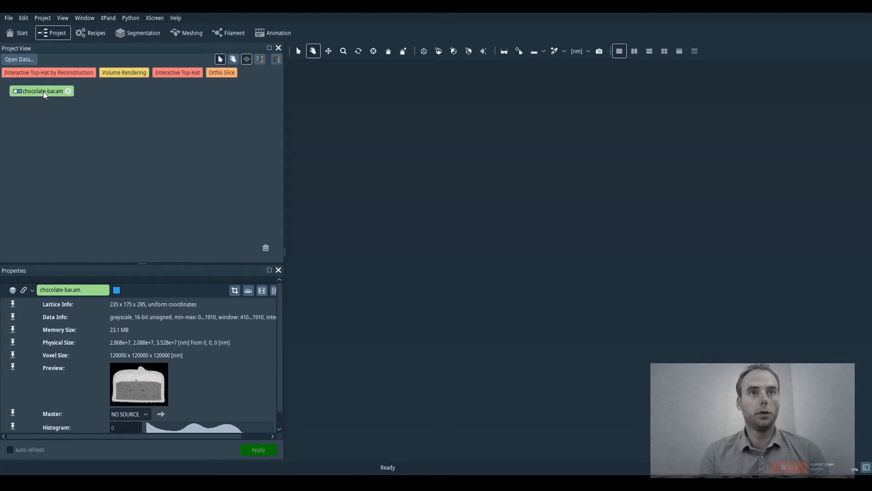
{"action": "left_click", "coordinate": [178, 72]}
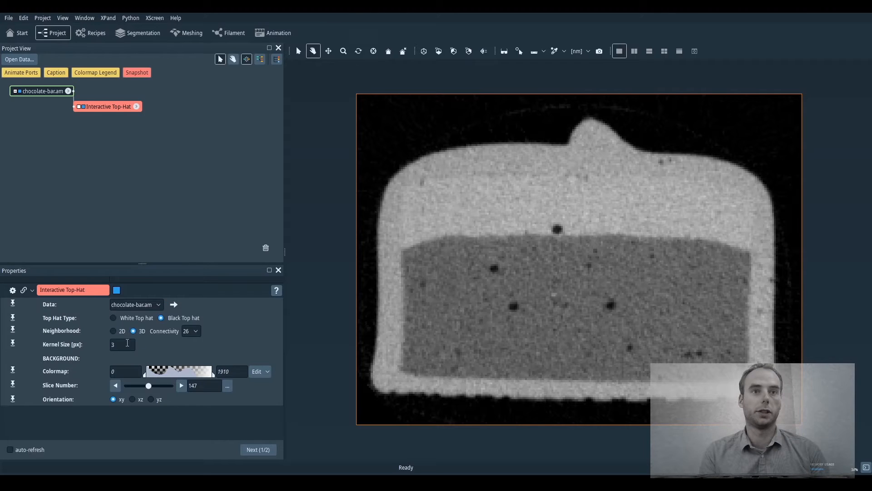
- Run the black top-hat with kernel size 5 and advance to the thresholding step
{"action": "type", "text": "5"}
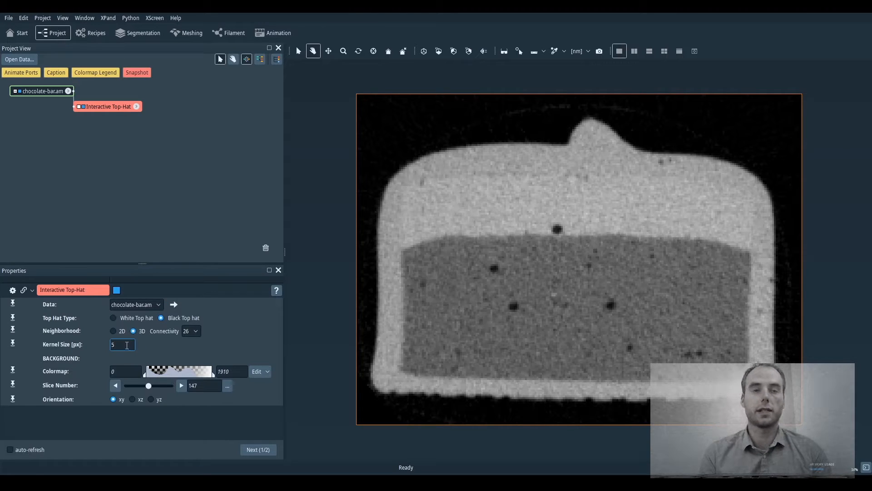
{"action": "left_click", "coordinate": [258, 449]}
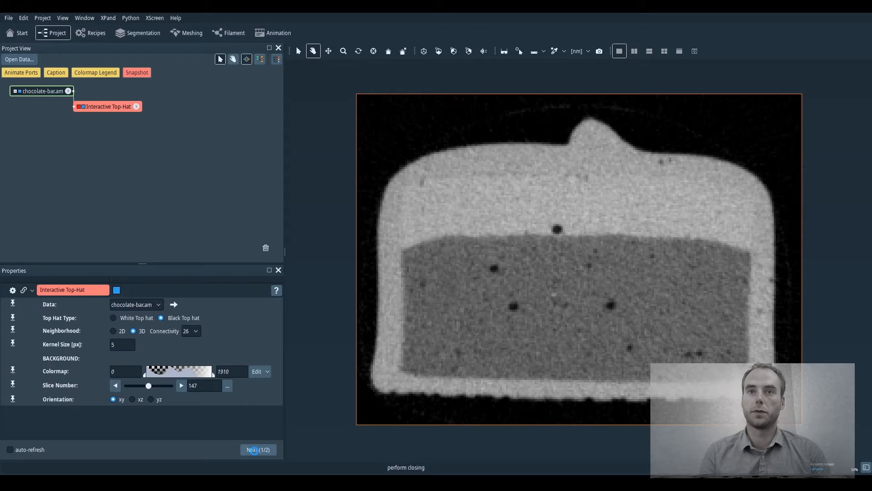
{"action": "left_click", "coordinate": [258, 450]}
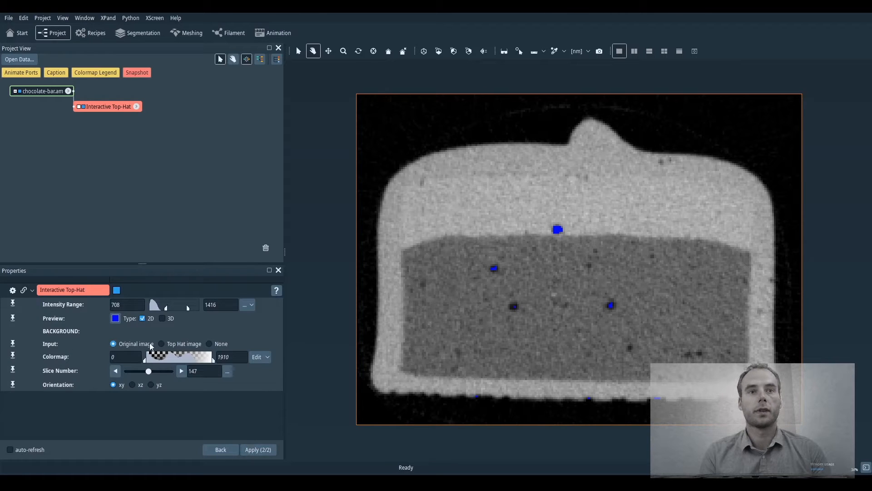
- Set the intensity range lower bound to 465, check pore detection on slices, and apply to create chocolate-bar.tophat
{"action": "left_click_drag", "start_coordinate": [155, 304], "coordinate": [174, 305]}
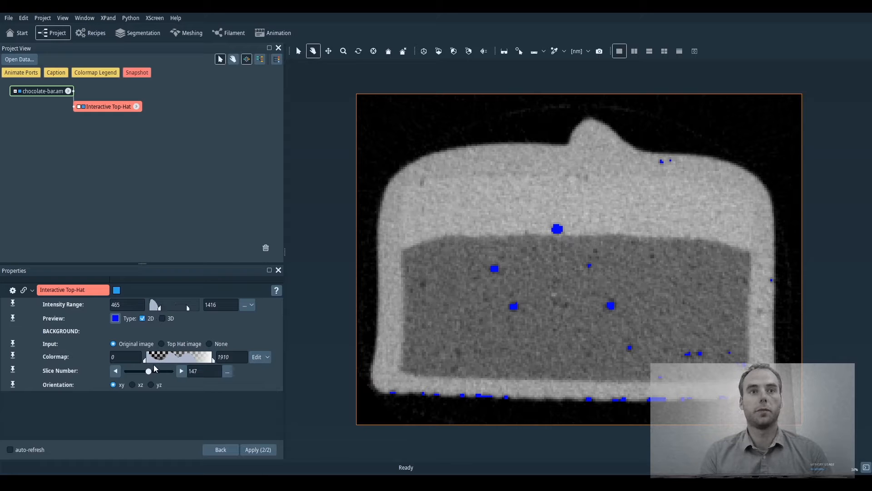
{"action": "left_click_drag", "start_coordinate": [149, 371], "coordinate": [168, 371]}
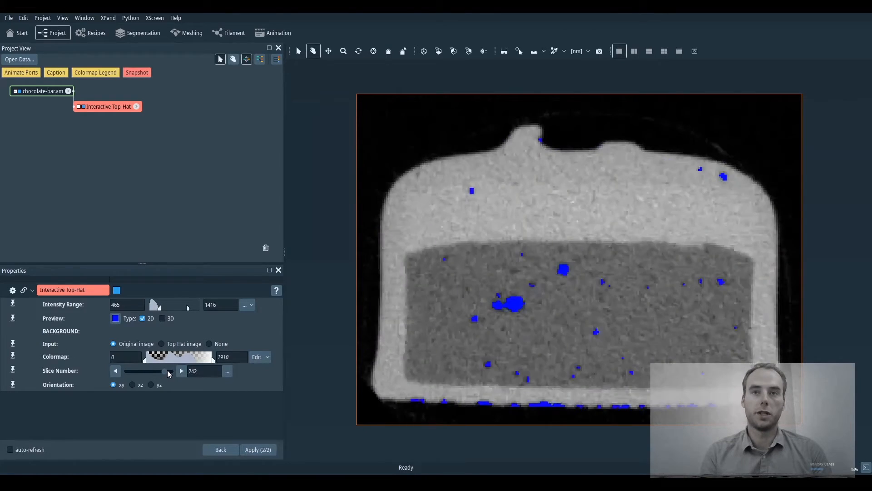
{"action": "left_click_drag", "start_coordinate": [168, 371], "coordinate": [136, 371]}
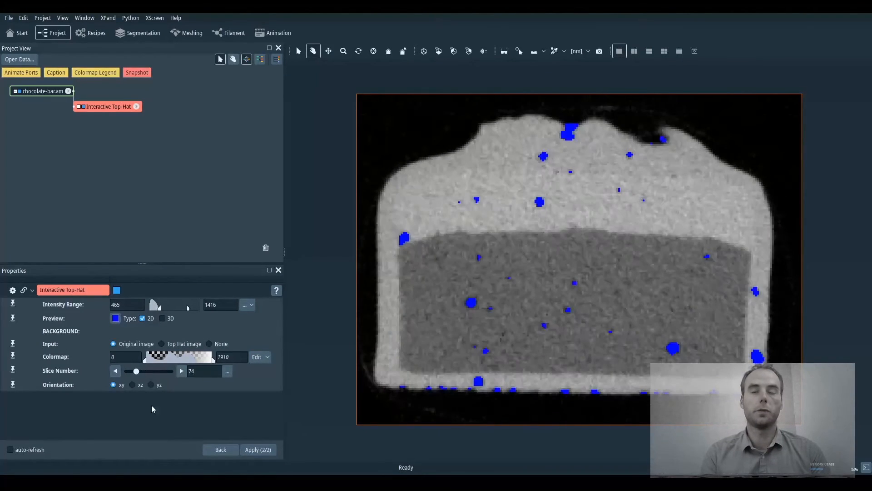
{"action": "left_click", "coordinate": [258, 449]}
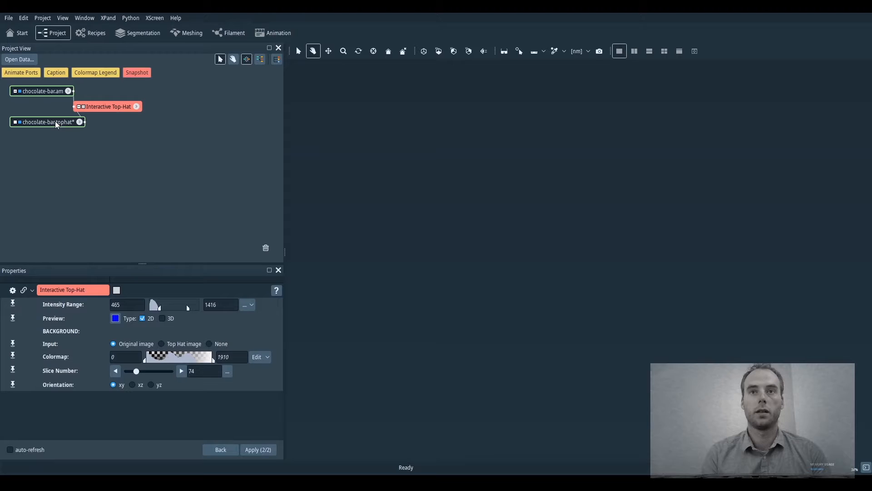
- Add Volume Rendering to chocolate-bar.am and Voxelized Rendering to the tophat pores
{"action": "left_click", "coordinate": [43, 91]}
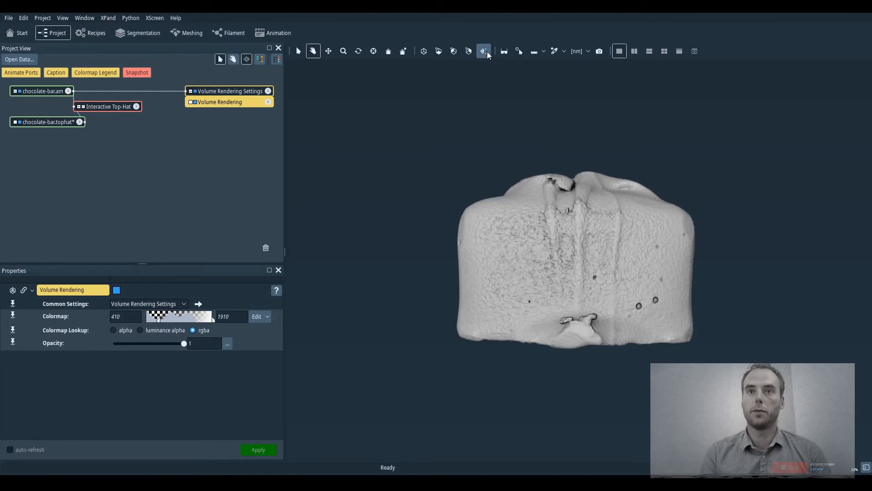
{"action": "left_click", "coordinate": [43, 122]}
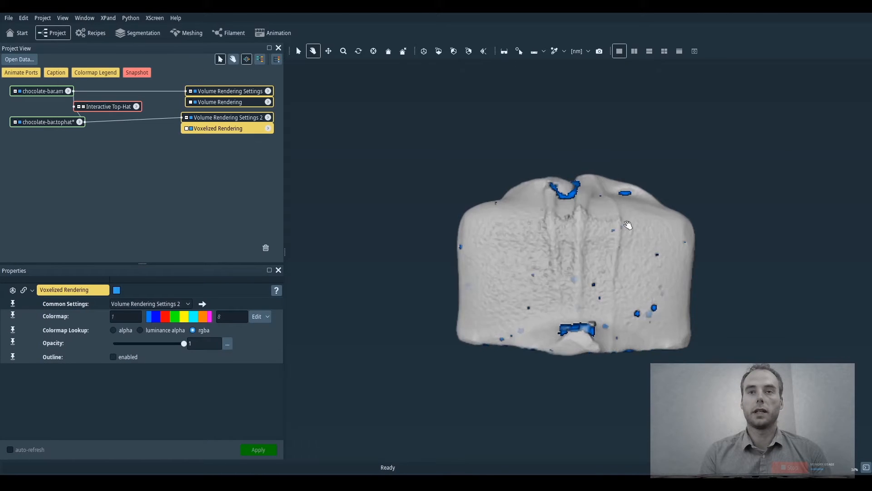
- Orbit the bar to inspect pore spots and its cut face, then switch to the two-viewer layout
{"action": "left_click_drag", "start_coordinate": [628, 225], "coordinate": [567, 300]}
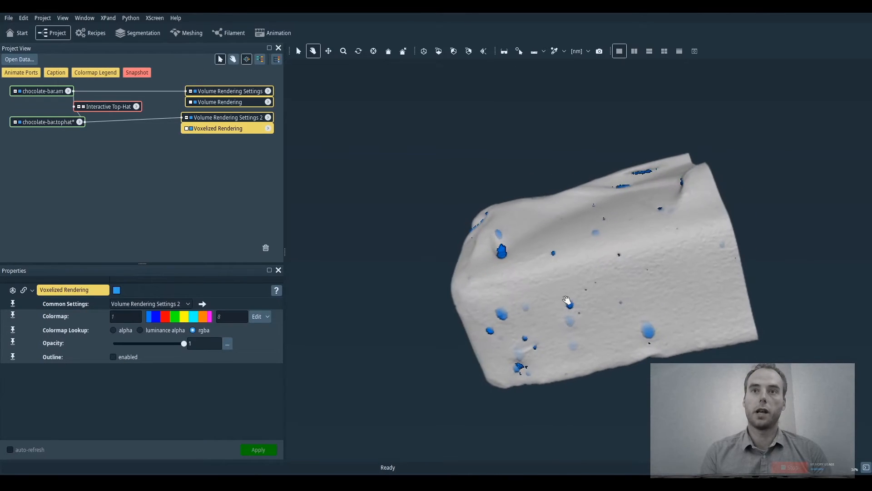
{"action": "left_click_drag", "start_coordinate": [568, 300], "coordinate": [461, 305]}
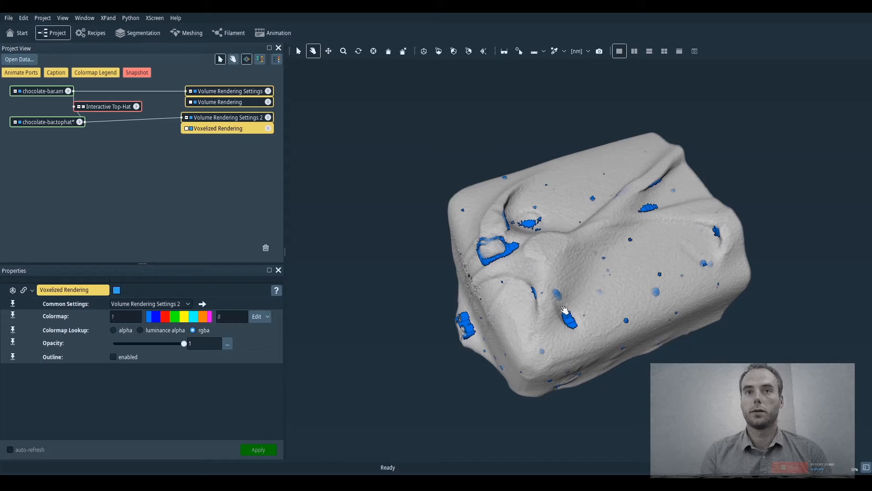
{"action": "left_click_drag", "start_coordinate": [562, 309], "coordinate": [405, 233]}
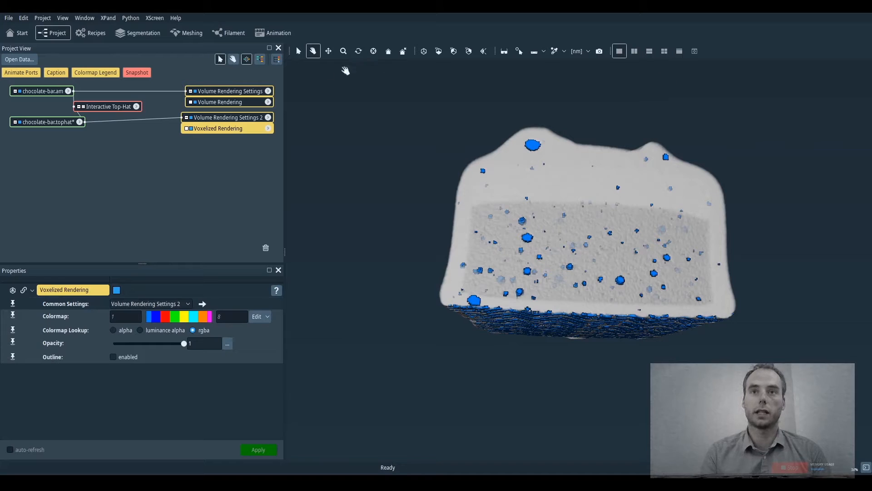
{"action": "left_click", "coordinate": [633, 51]}
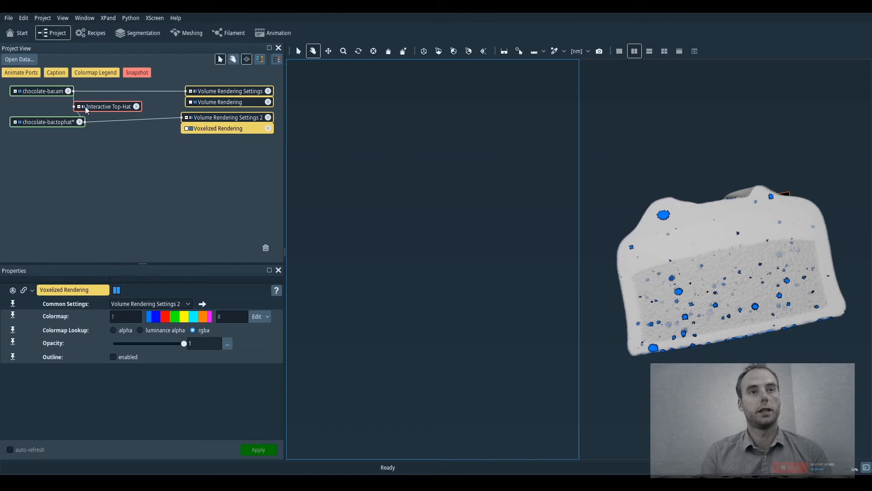
- Attach an Interactive Top-Hat by Reconstruction to chocolate-bar.am with kernel size 5 and run its first step
{"action": "left_click", "coordinate": [40, 91]}
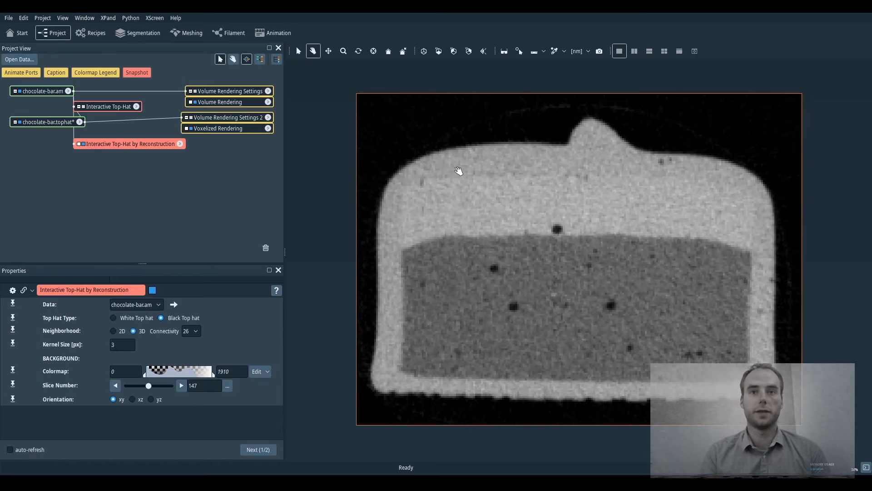
{"action": "left_click", "coordinate": [122, 345]}
{"action": "type", "text": "5"}
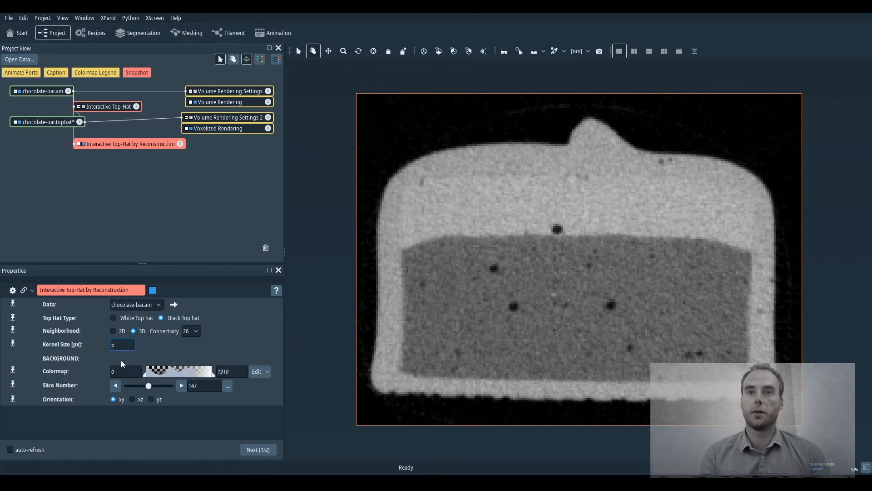
{"action": "left_click", "coordinate": [258, 449]}
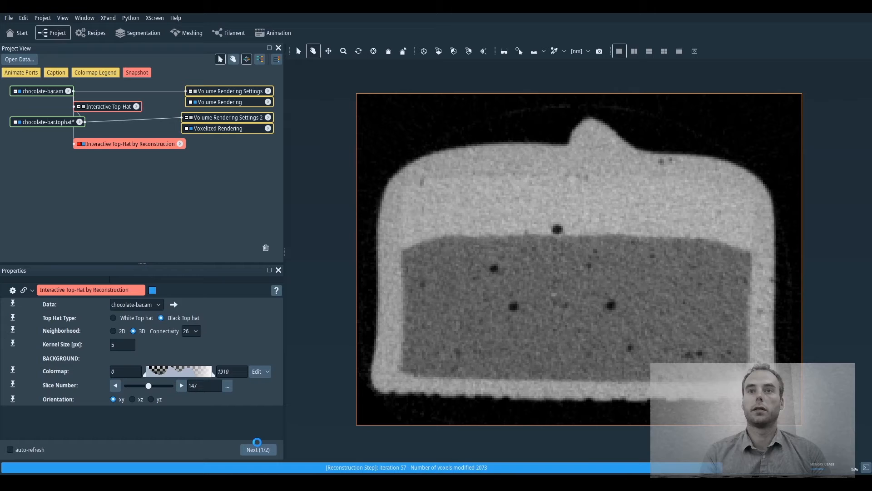
{"action": "left_click", "coordinate": [258, 450]}
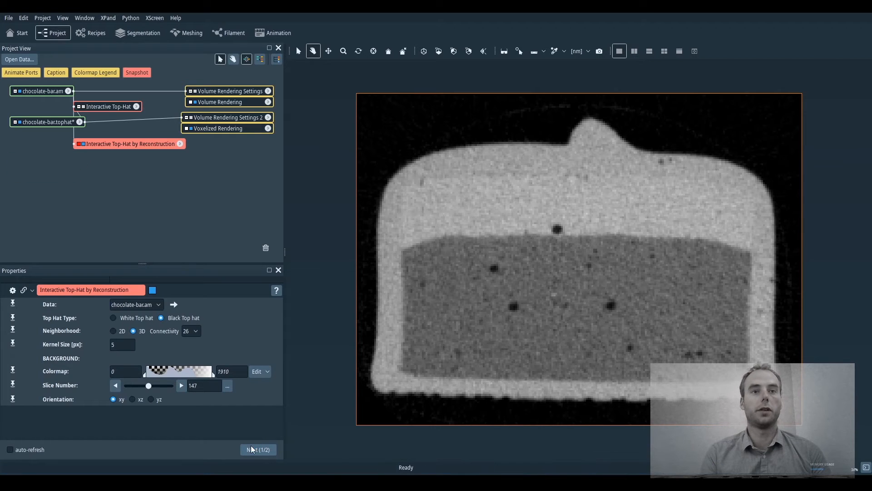
- Set the reconstruction threshold lower bound to 206 after trying 120, and check pores across slices
{"action": "left_click", "coordinate": [258, 449]}
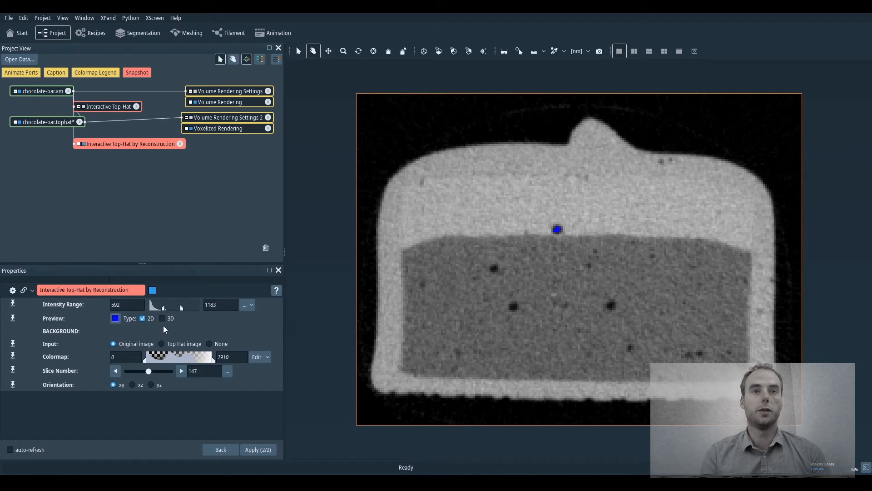
{"action": "left_click_drag", "start_coordinate": [181, 304], "coordinate": [161, 305]}
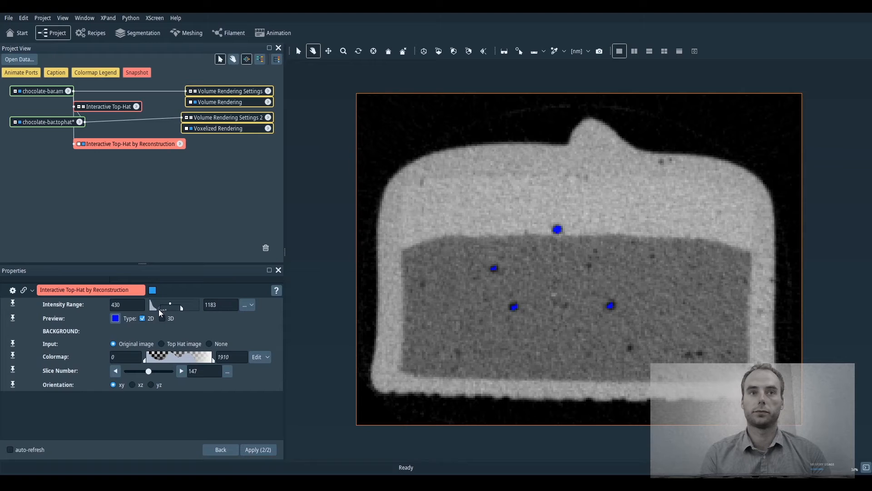
{"action": "left_click_drag", "start_coordinate": [169, 305], "coordinate": [159, 305]}
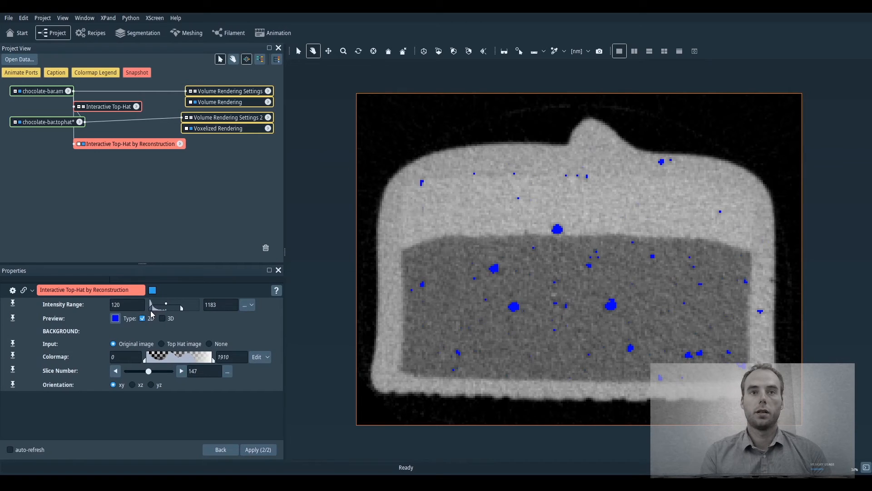
{"action": "left_click_drag", "start_coordinate": [166, 305], "coordinate": [181, 304]}
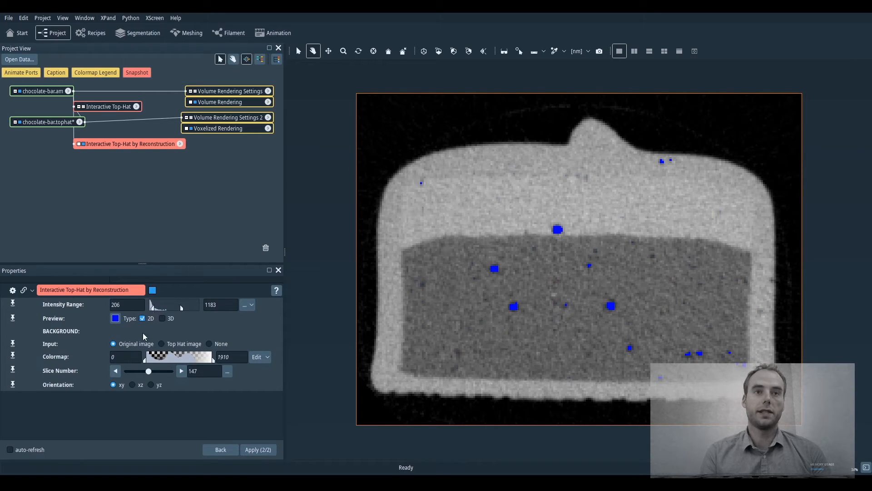
{"action": "left_click_drag", "start_coordinate": [148, 371], "coordinate": [148, 371]}
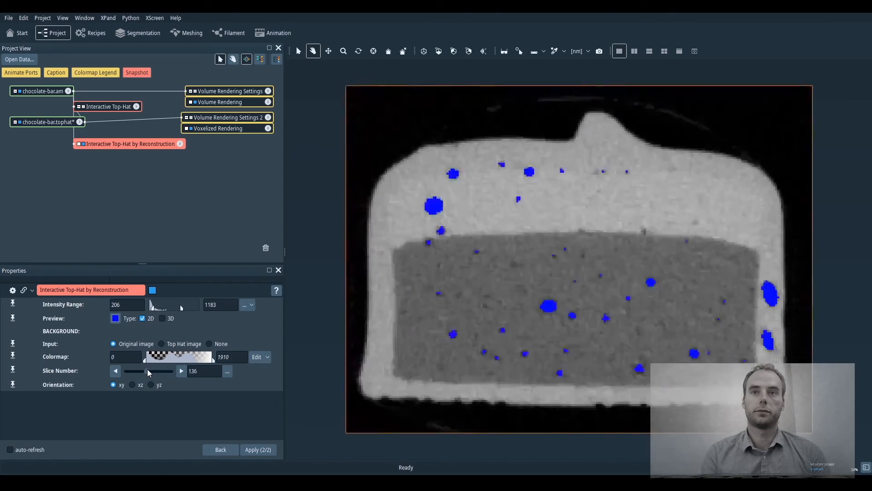
{"action": "left_click_drag", "start_coordinate": [134, 370], "coordinate": [168, 370]}
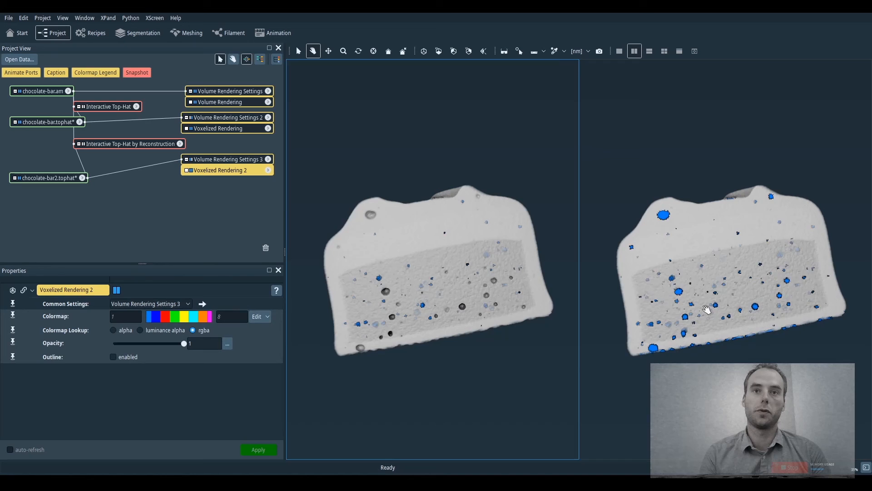
- Orbit both viewers to compare the two pore results from cut face, wavy side and isolated cloud angles
{"action": "left_click_drag", "start_coordinate": [707, 309], "coordinate": [456, 335]}
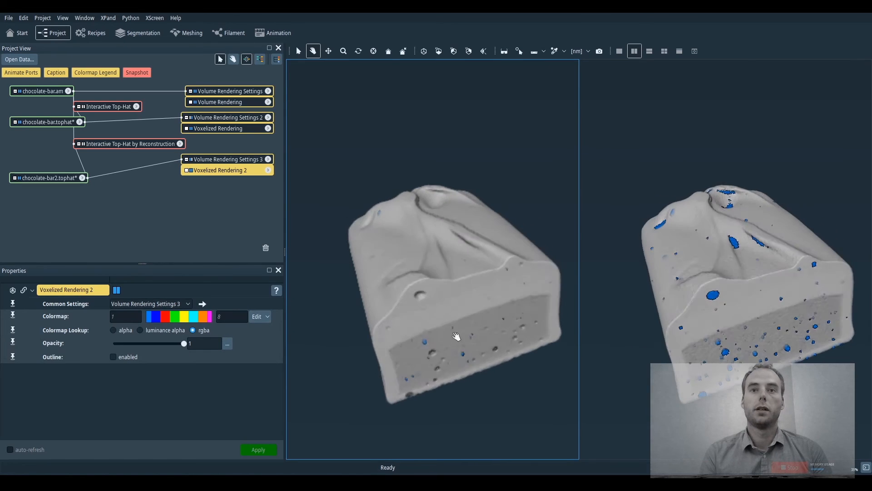
{"action": "left_click_drag", "start_coordinate": [456, 336], "coordinate": [401, 260]}
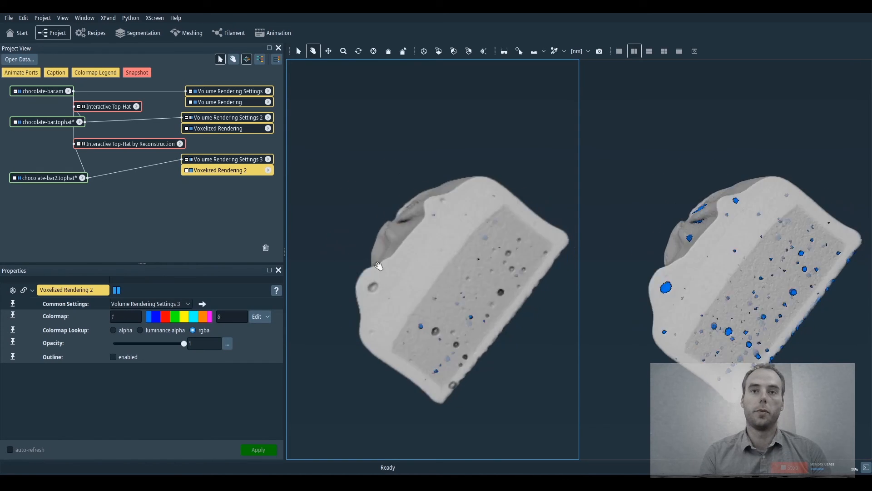
{"action": "left_click_drag", "start_coordinate": [378, 265], "coordinate": [399, 248]}
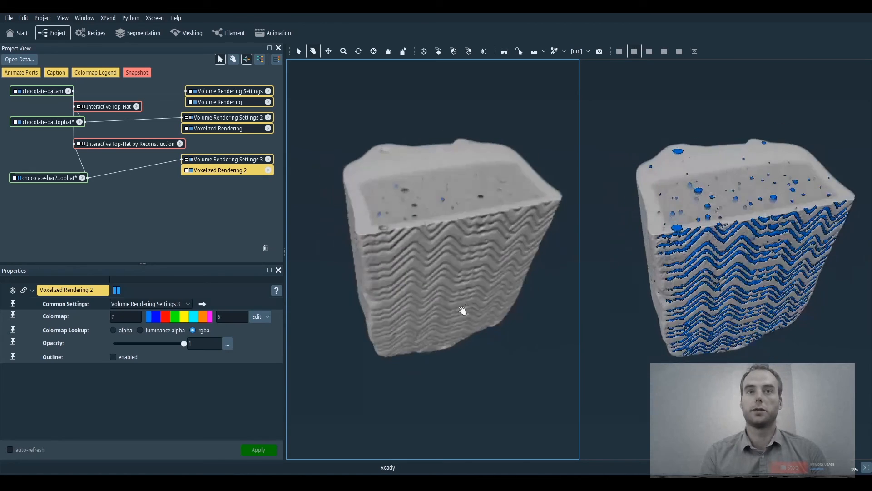
{"action": "left_click_drag", "start_coordinate": [461, 310], "coordinate": [442, 298]}
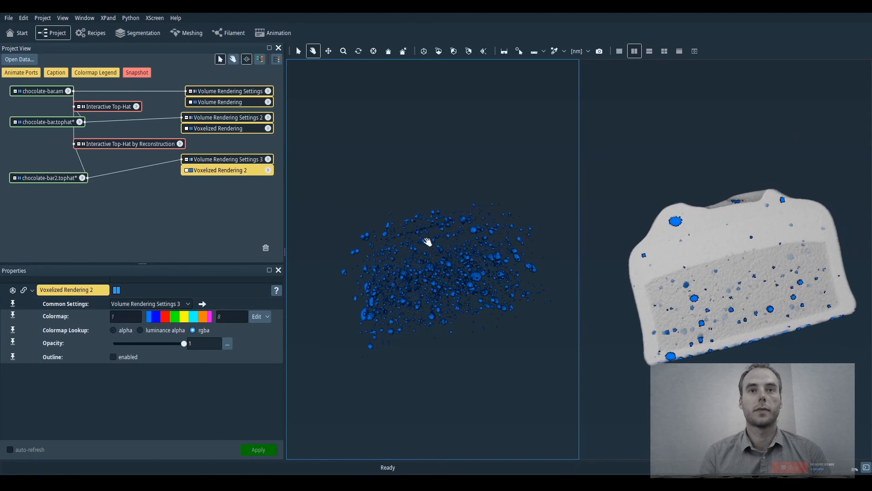
{"action": "left_click_drag", "start_coordinate": [429, 242], "coordinate": [407, 248]}
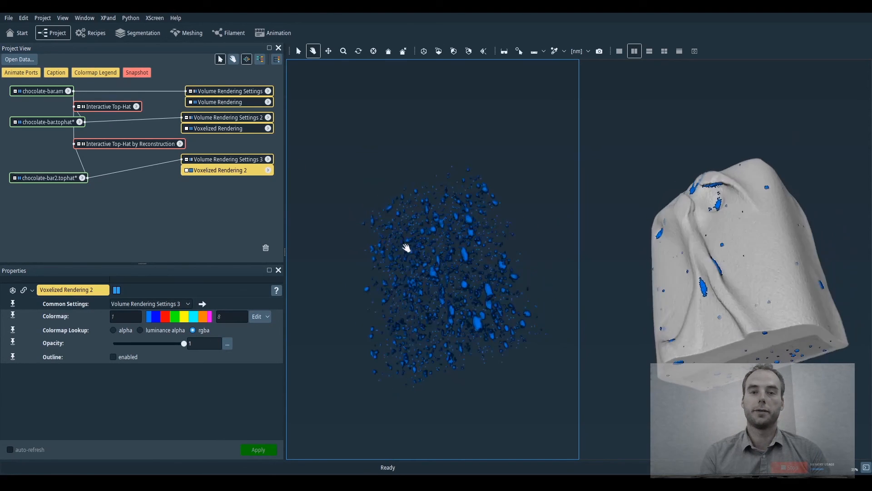